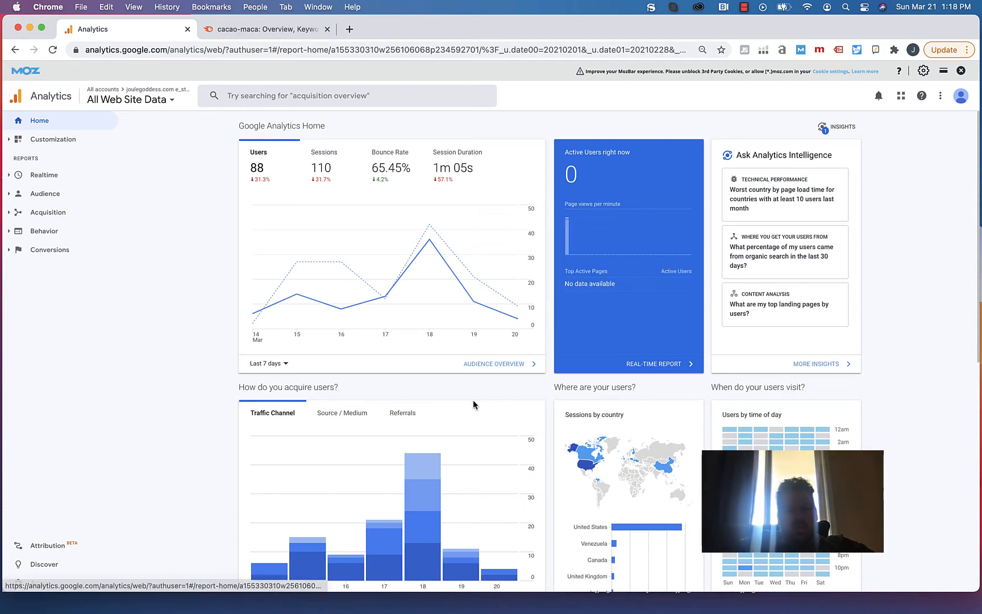
Set the user acquisition card on the home dashboard to the last 90 days.
scroll("down", 3)
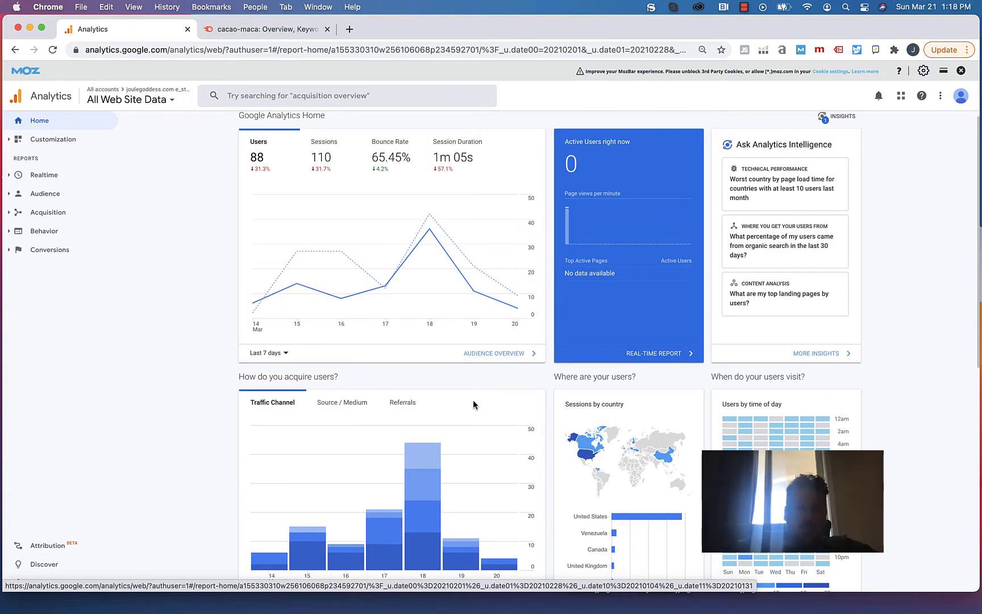
scroll("down", 3)
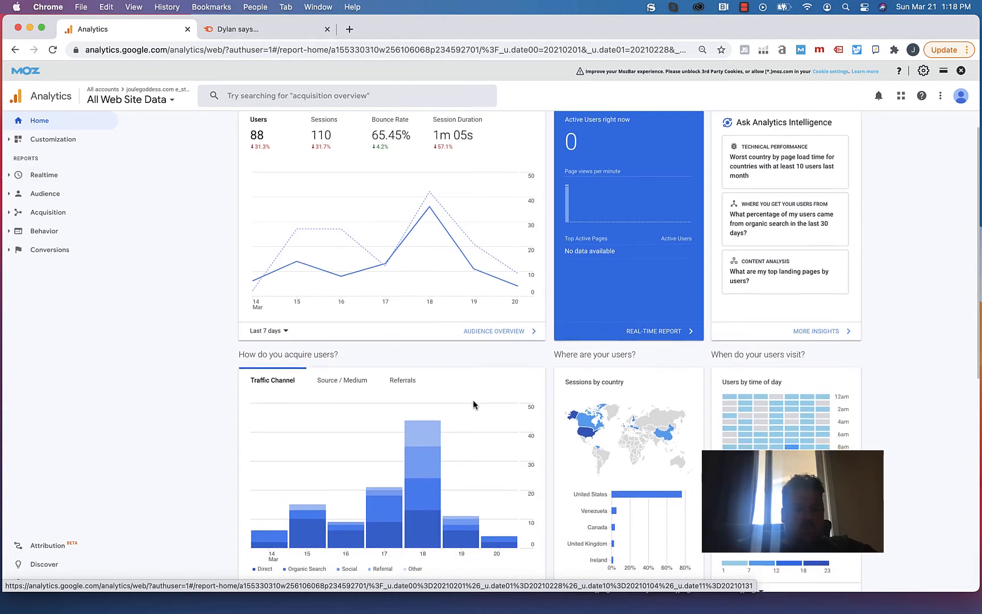
scroll("down", 3)
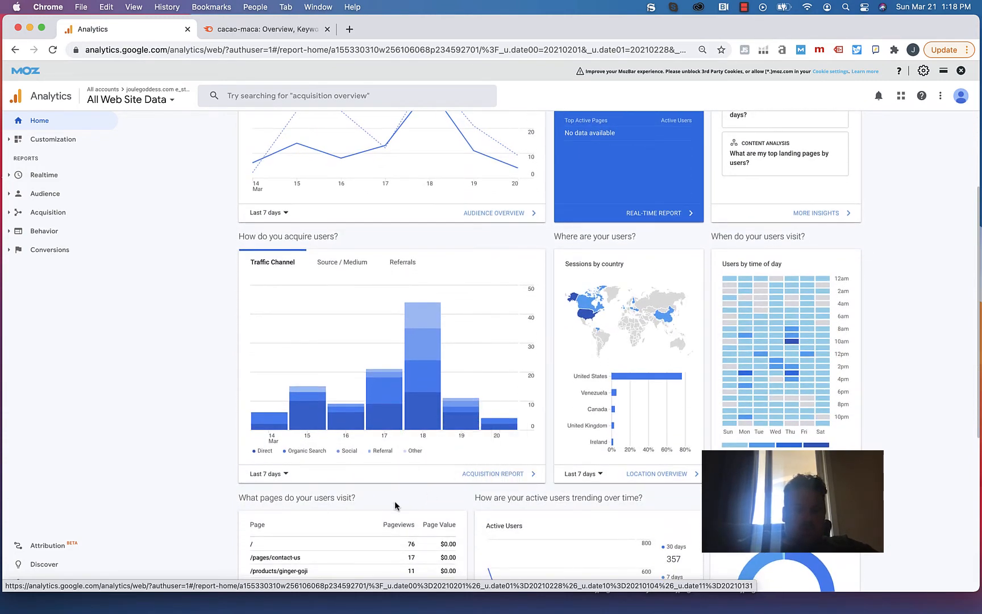
left_click(267, 213)
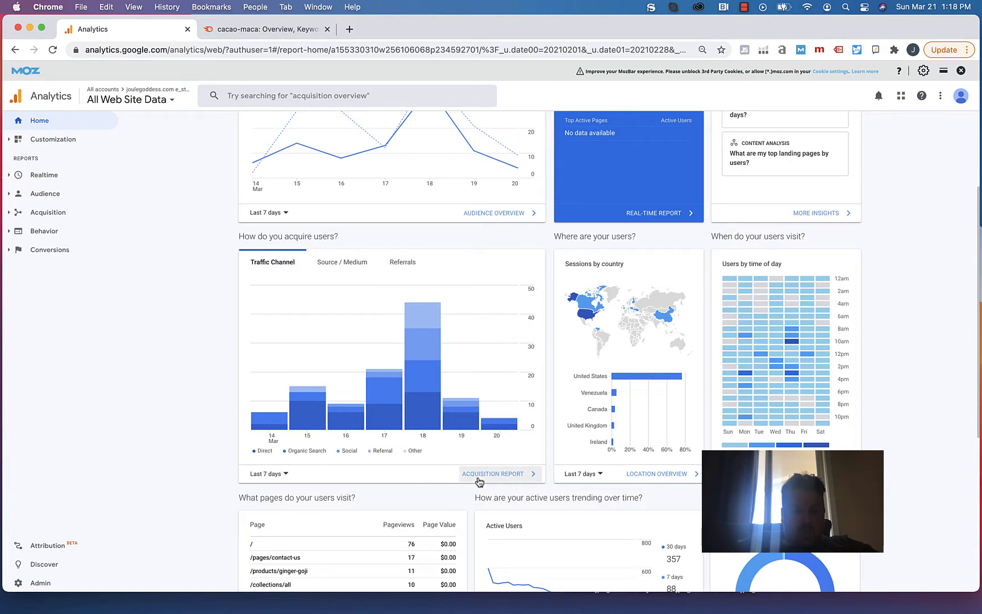
left_click(266, 474)
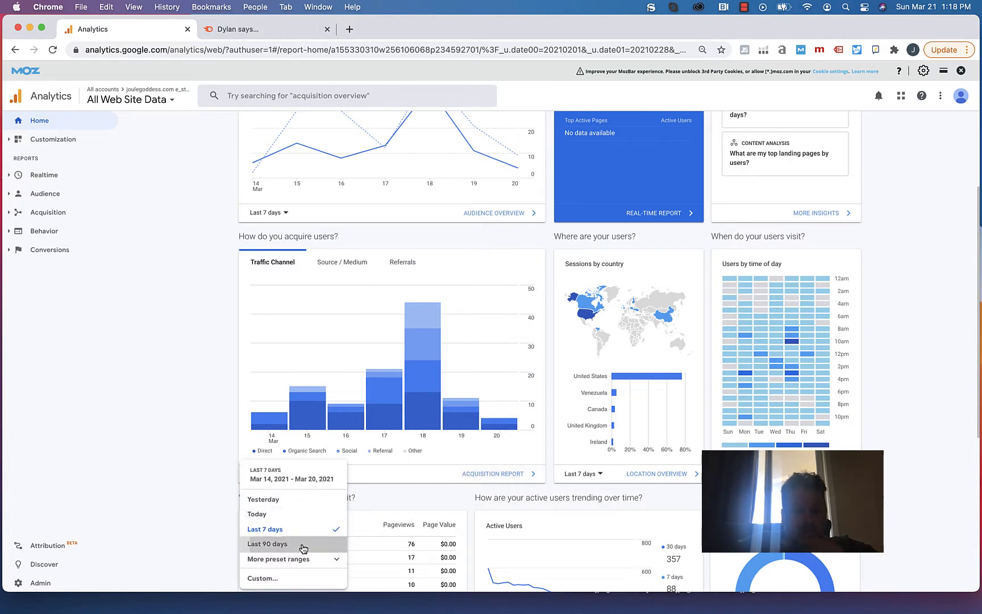
left_click(267, 544)
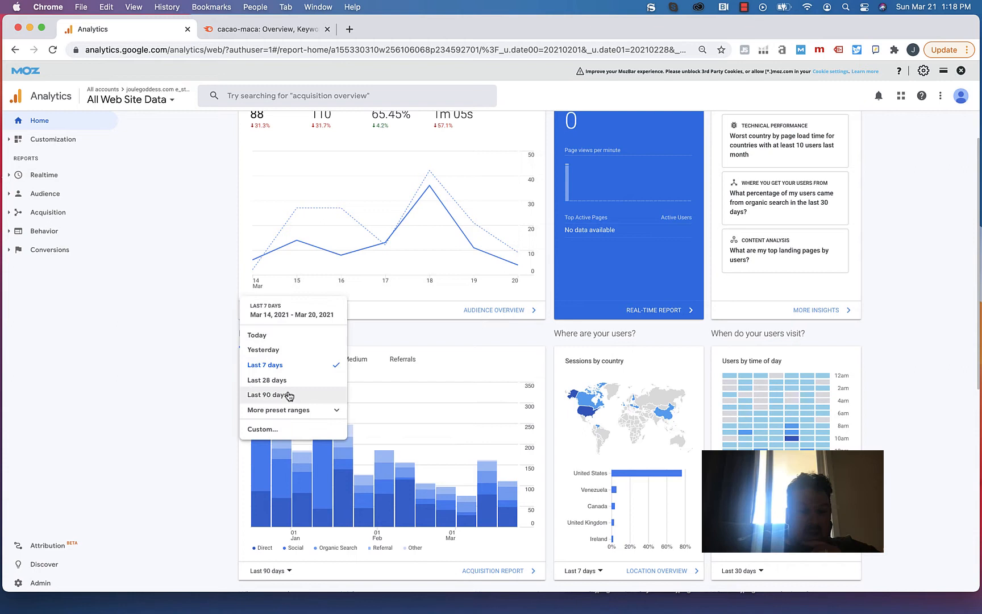
Set the users overview card to the last 90 days as well.
left_click(270, 394)
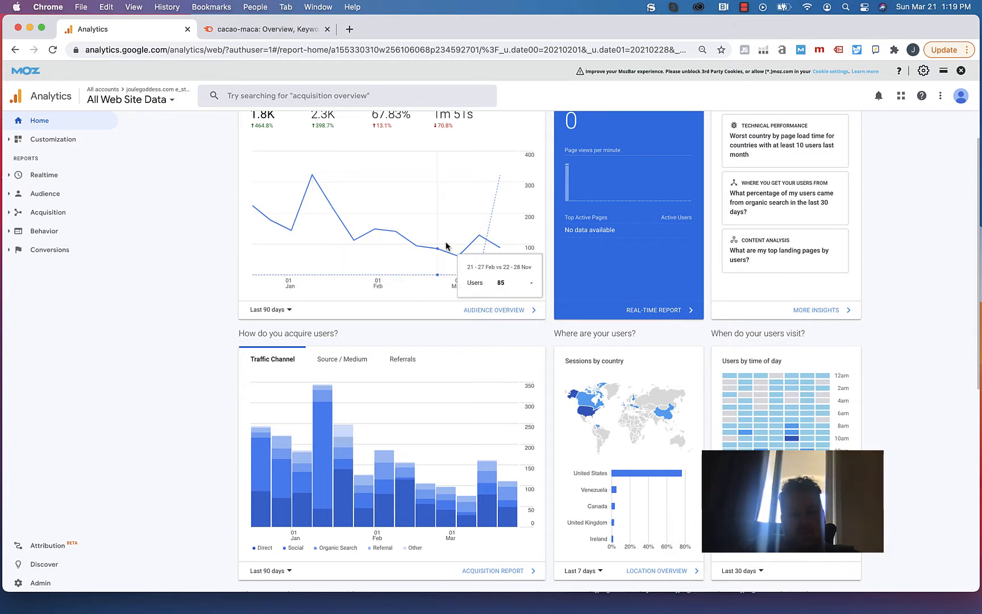
mouse_move(472, 259)
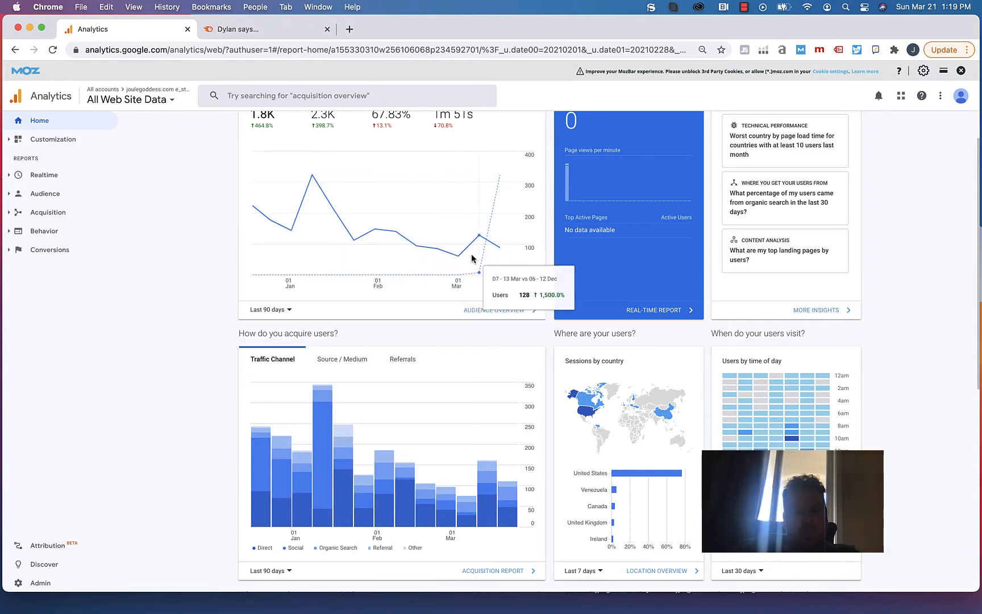
scroll("down", 3)
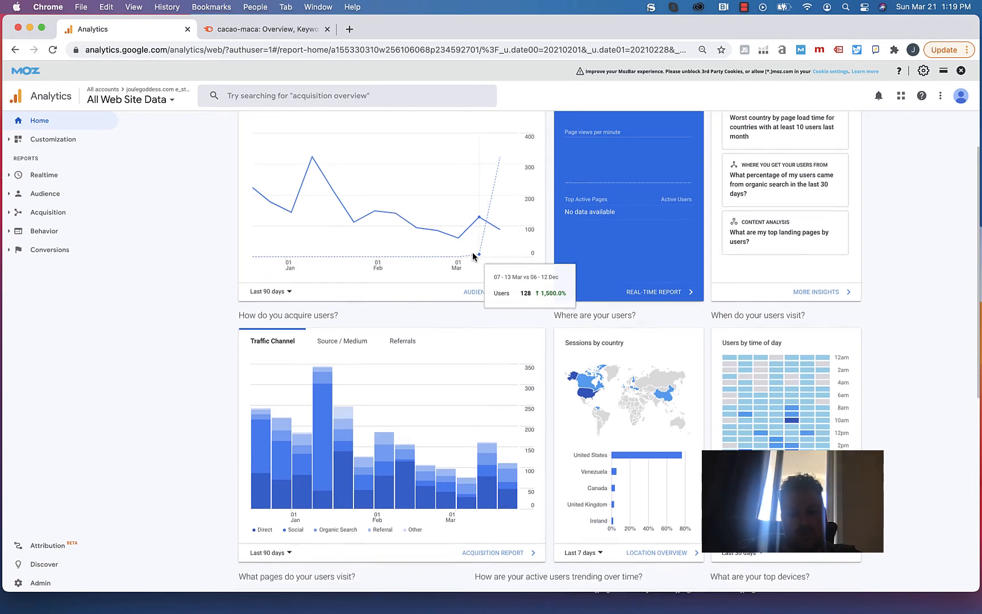
Set the most-visited pages card to the last 90 days, then leave for the Semrush tab.
scroll("down", 3)
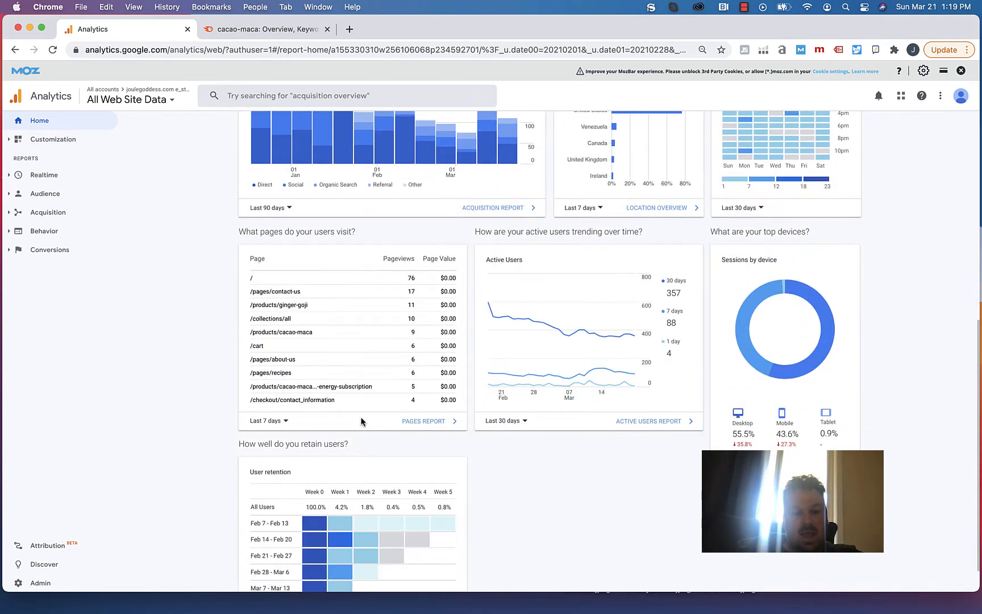
left_click(268, 421)
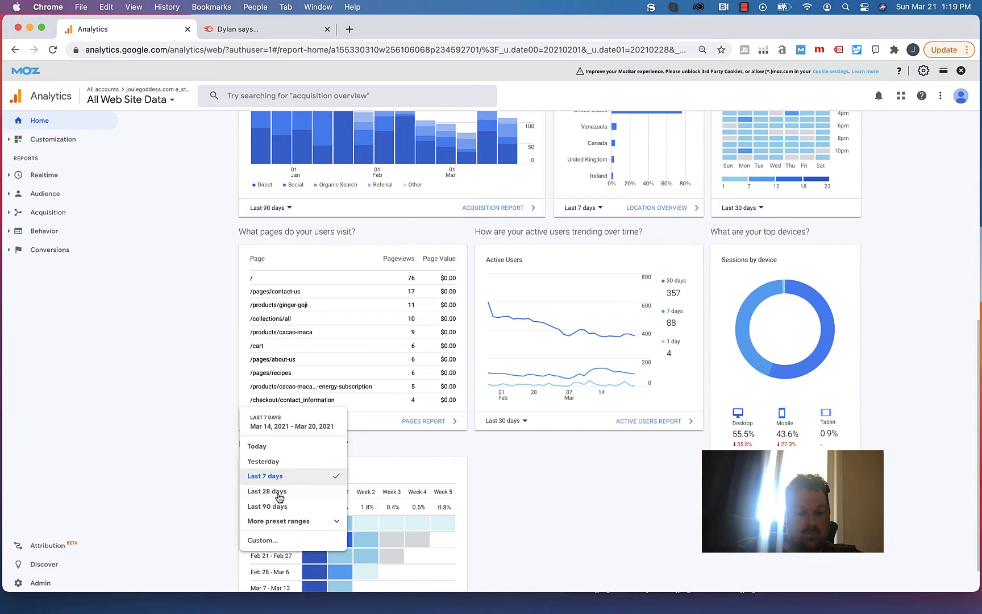
left_click(267, 506)
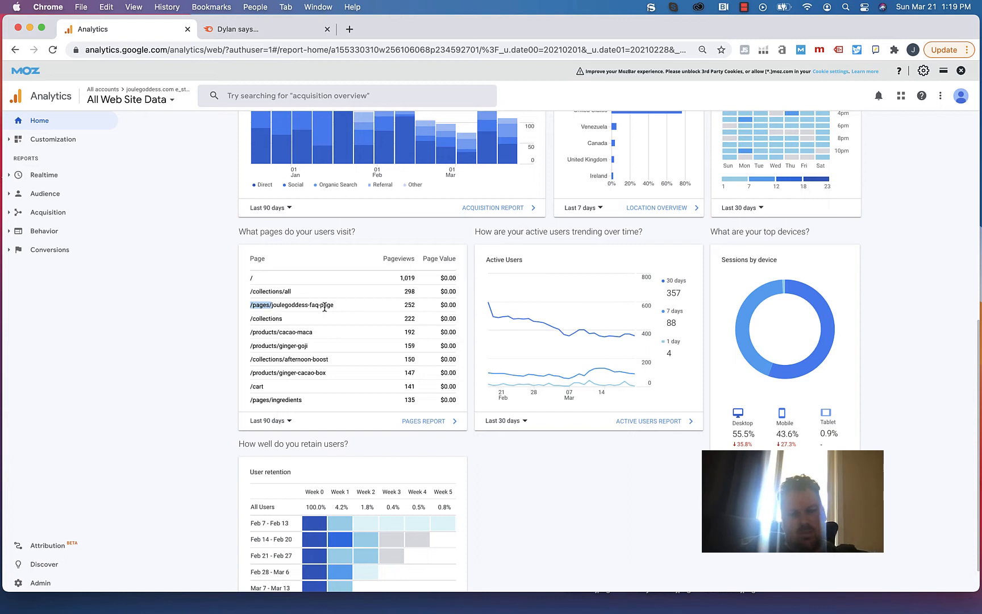
left_click(281, 332)
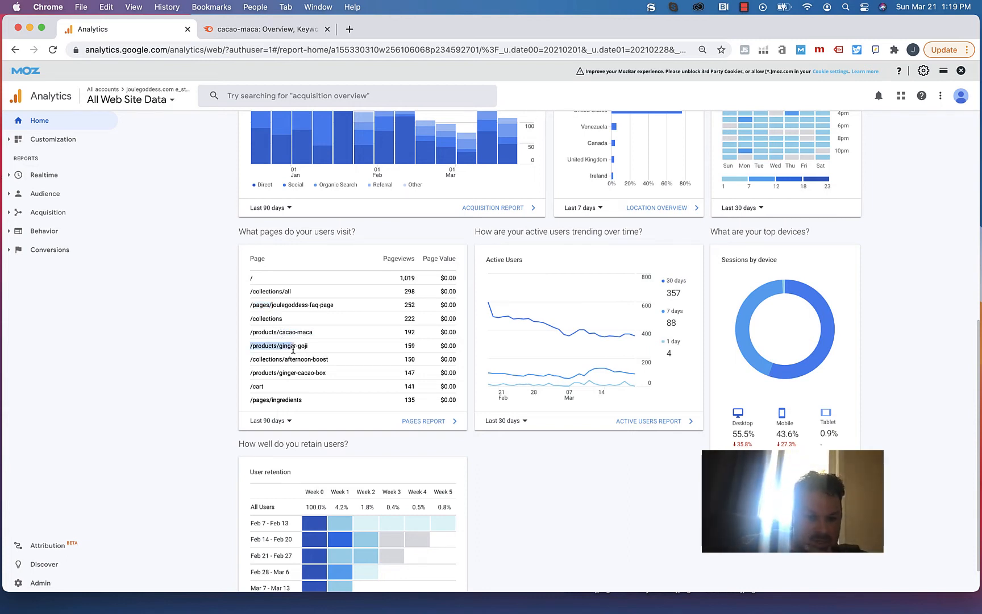
left_click(264, 29)
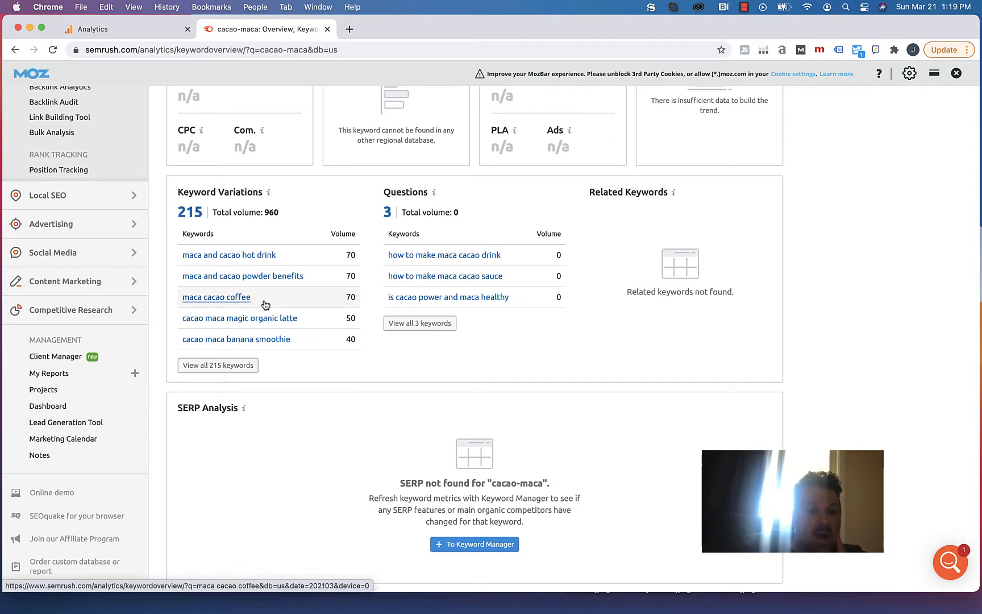
mouse_move(239, 317)
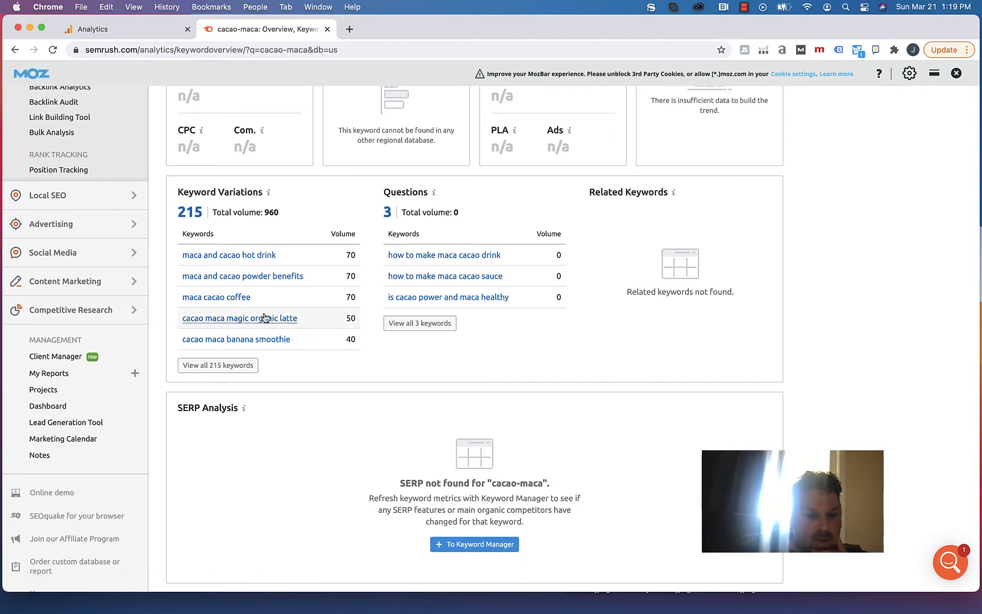
mouse_move(320, 327)
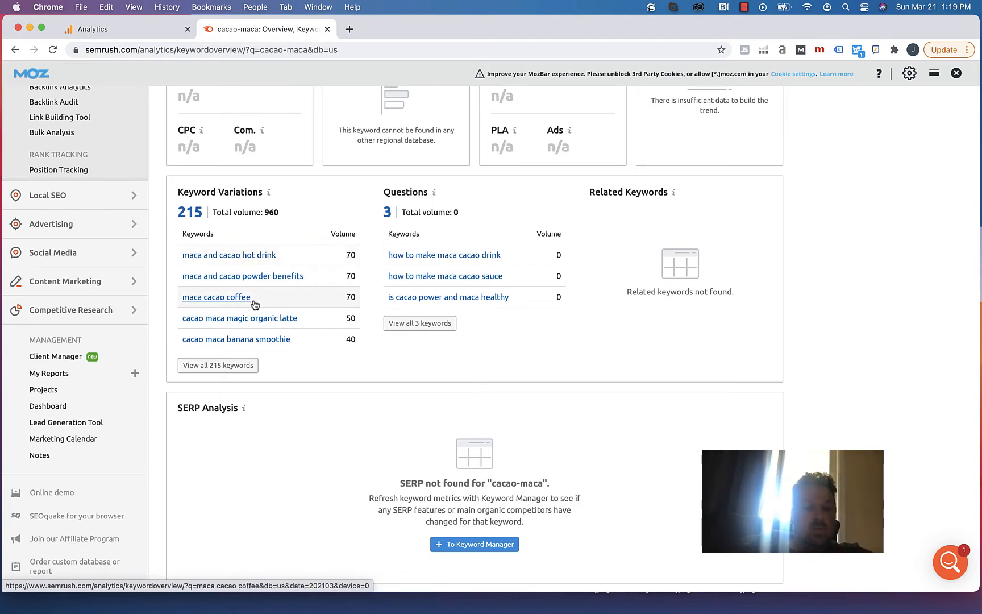
mouse_move(292, 267)
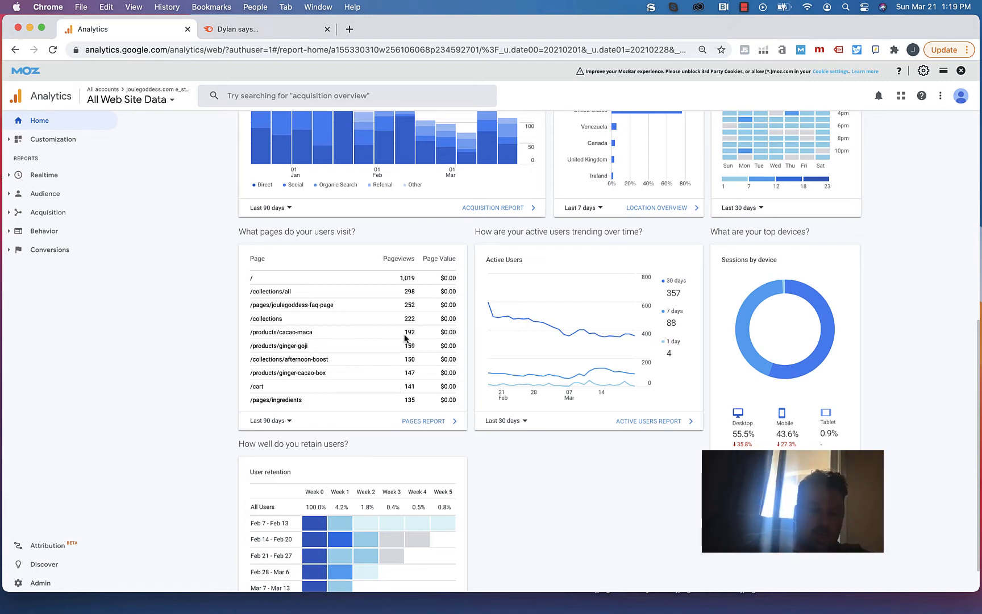
mouse_move(322, 410)
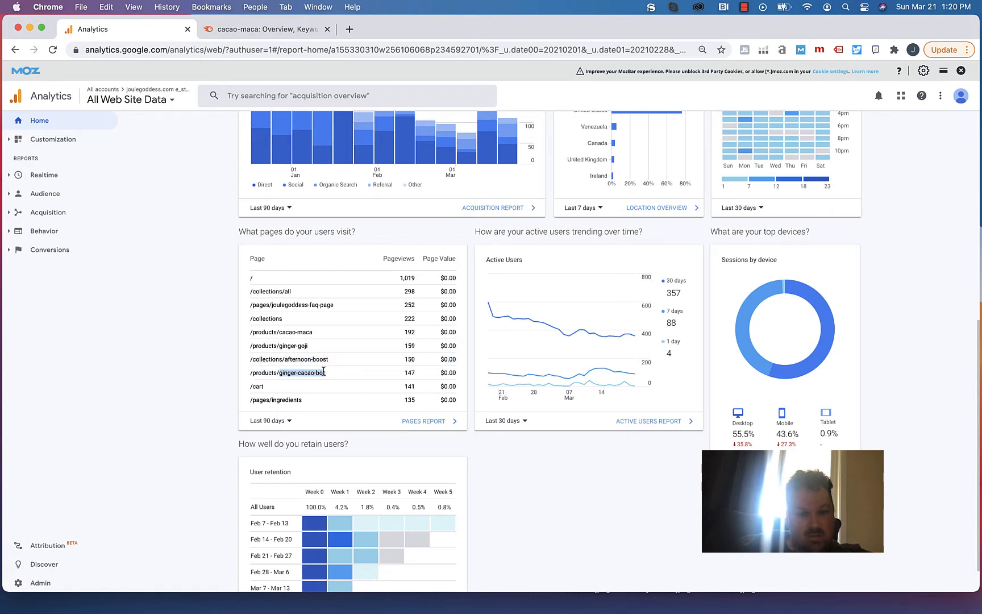
mouse_move(303, 406)
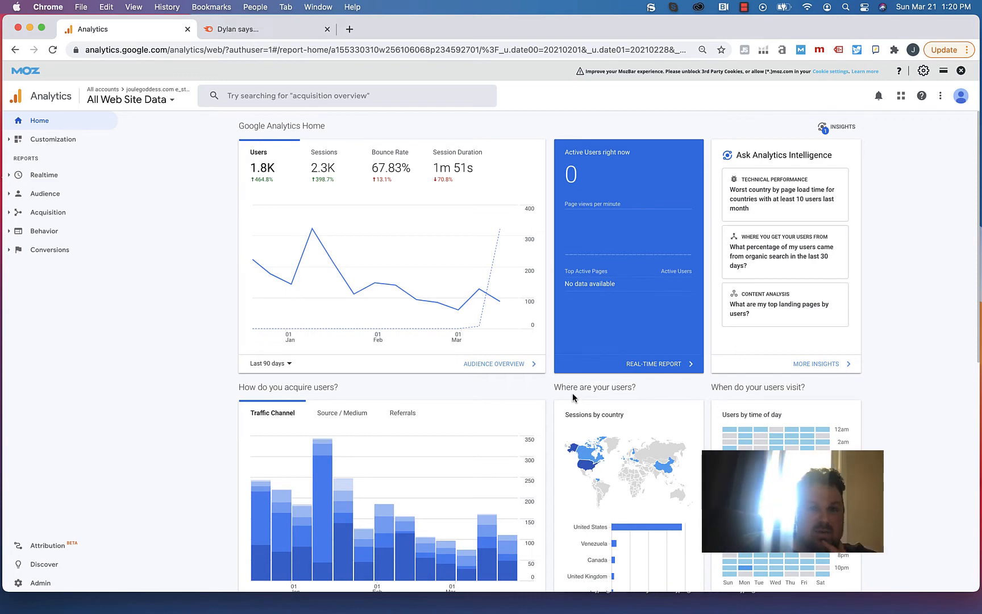
Open a blank Chrome tab for research and return to the Acquisition Overview of top channels.
scroll("down", 3)
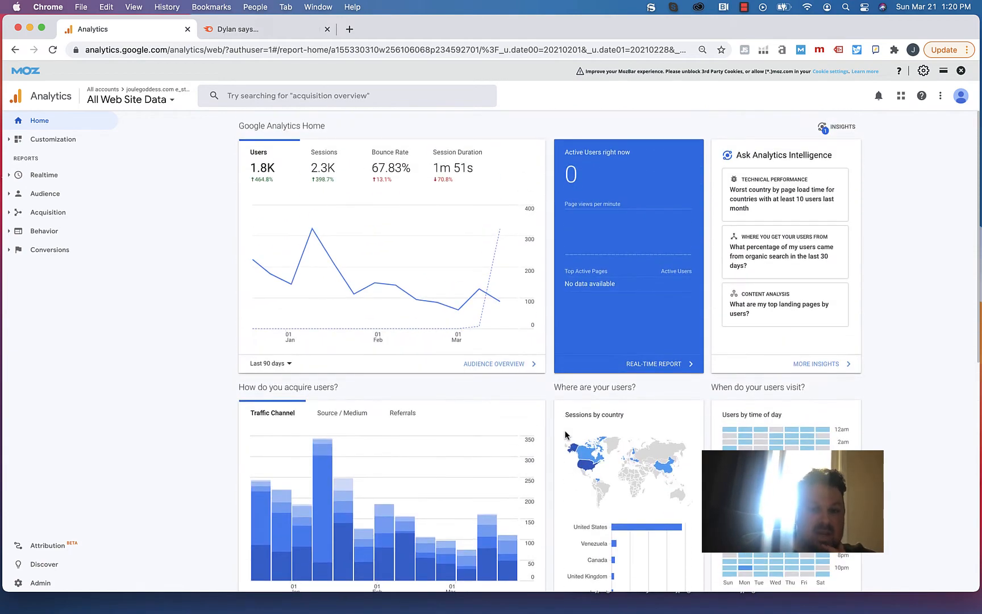
mouse_move(73, 233)
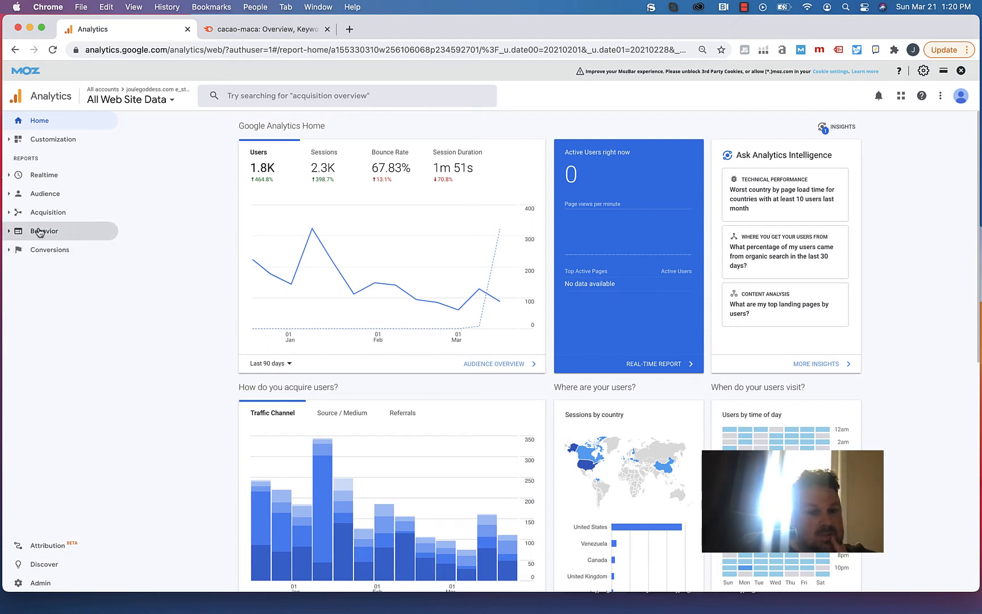
scroll("down", 3)
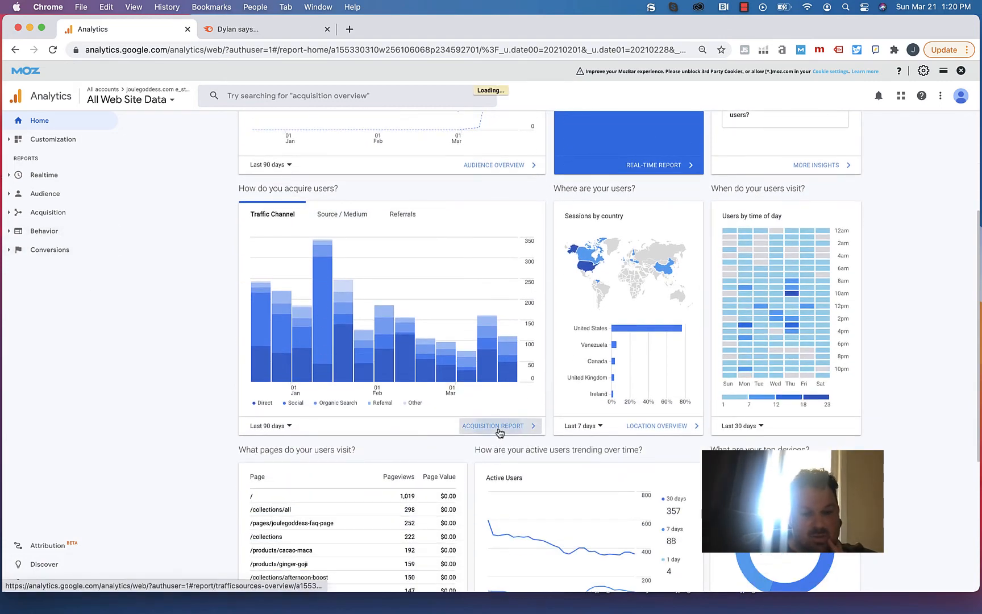
left_click(494, 426)
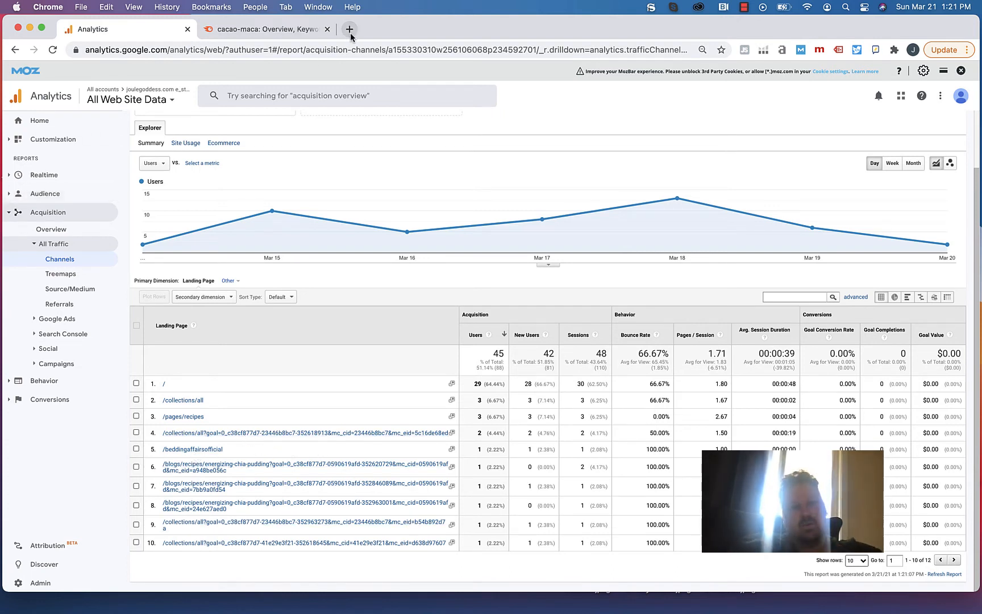
left_click(349, 28)
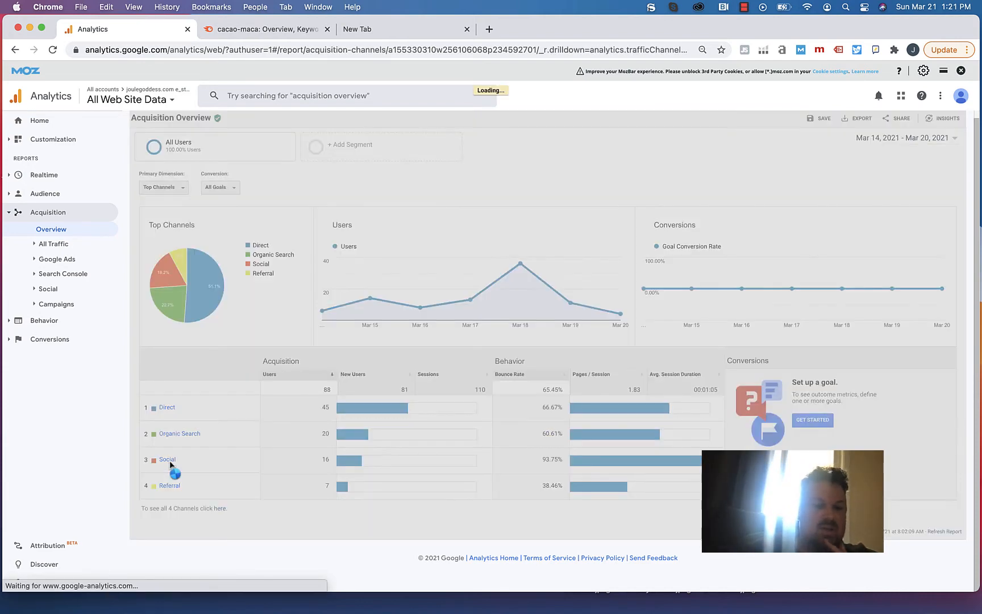
Drill into the Social channel report and open its date range settings.
left_click(167, 459)
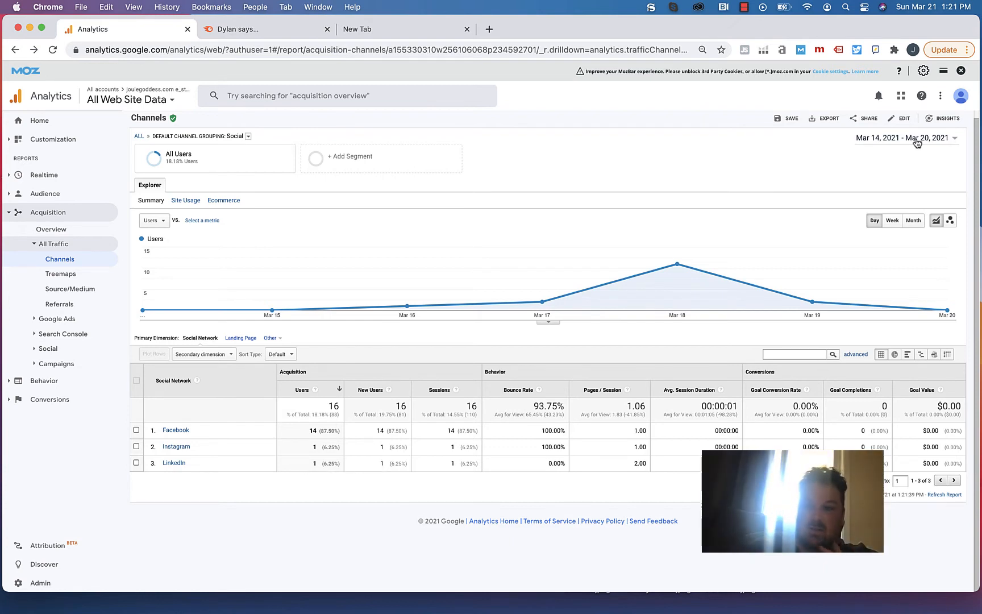
left_click(916, 140)
type("Jn 14, 2021")
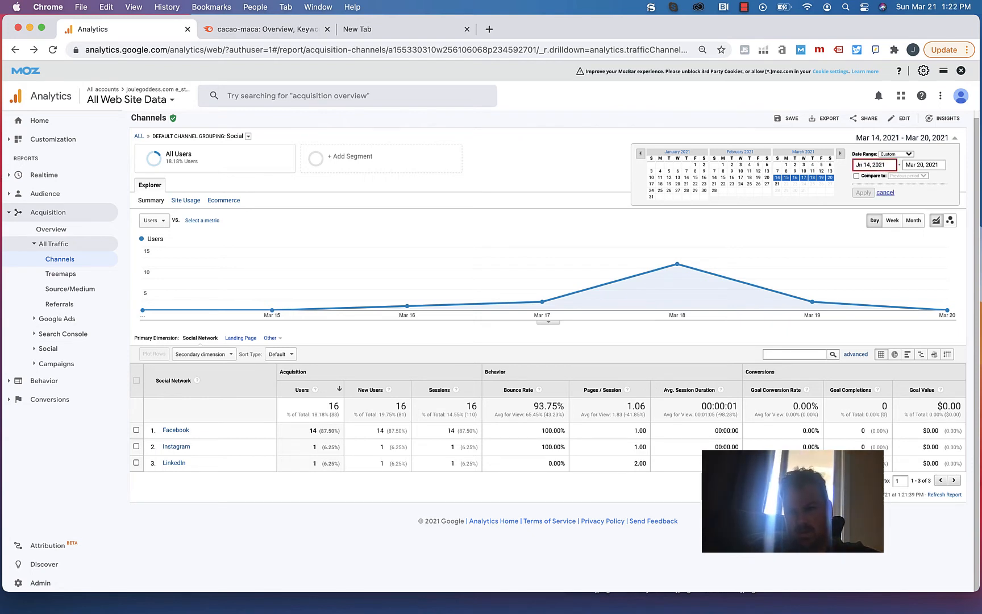
Apply the Jan 14 – Mar 20, 2021 range, showing Facebook with 196 of 209 users.
left_click(863, 192)
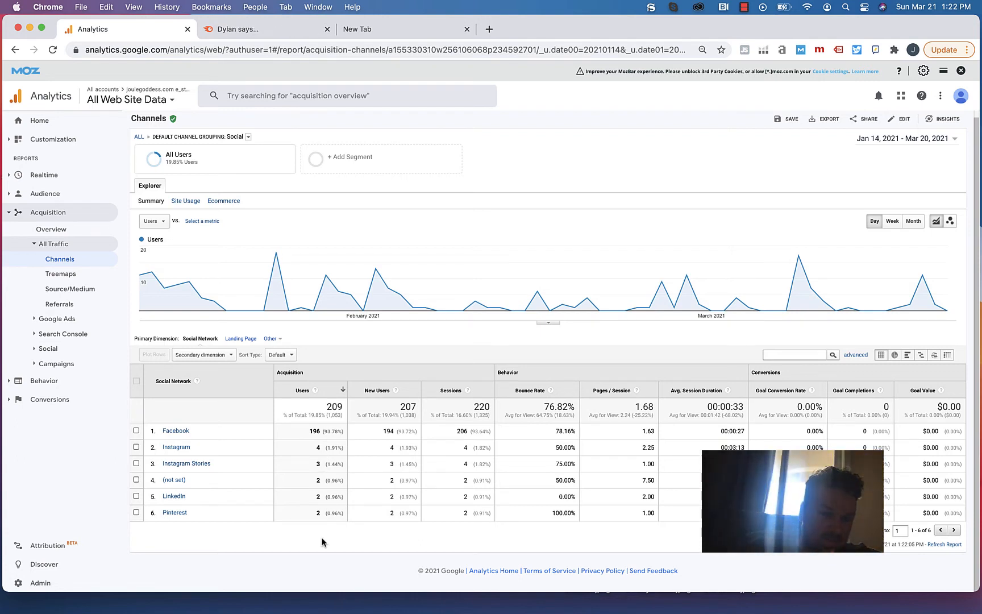
mouse_move(319, 467)
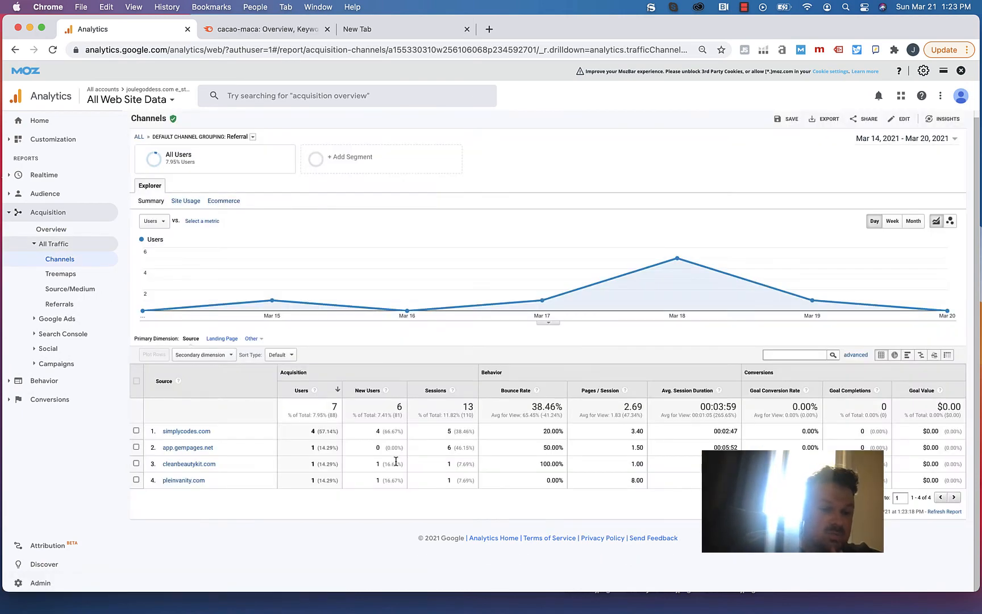
mouse_move(293, 492)
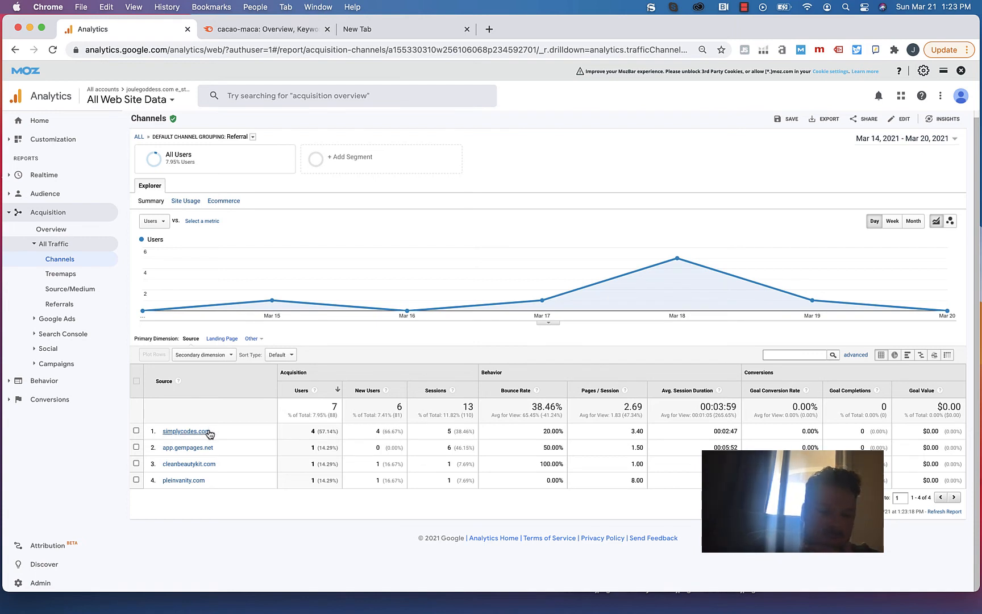
mouse_move(191, 461)
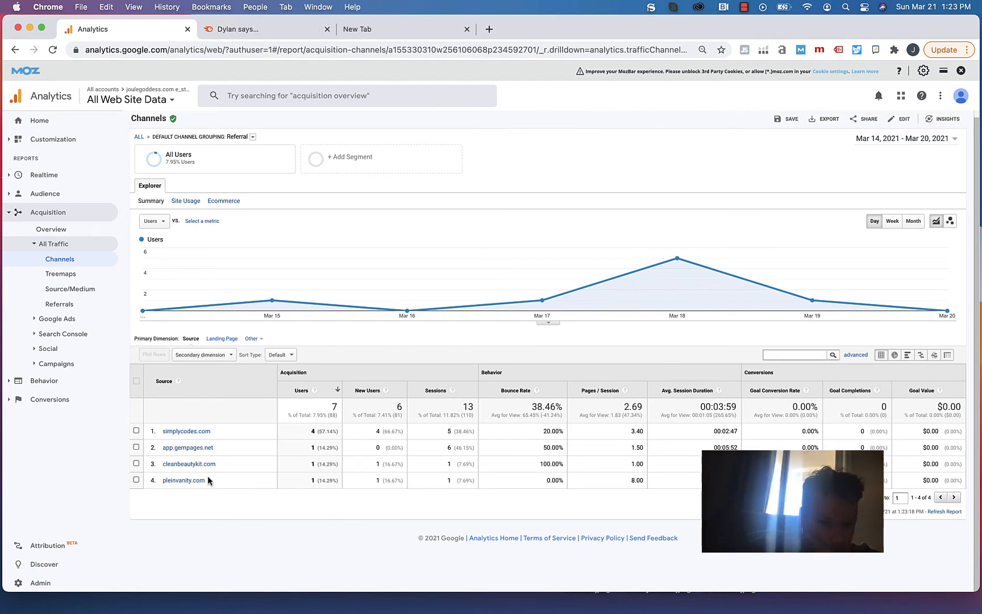
Open the date range settings for the Referral channel report.
left_click(904, 139)
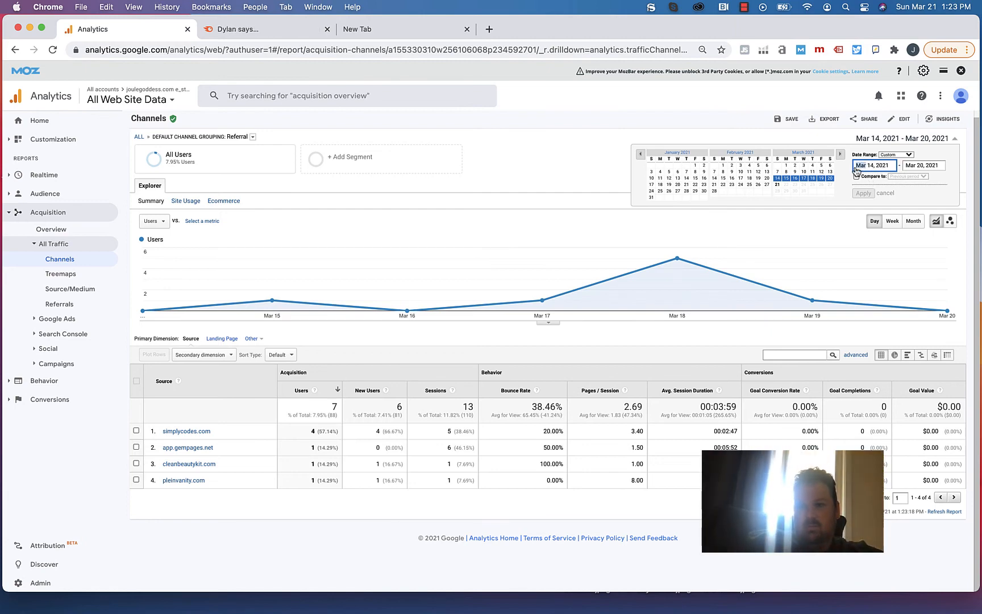
Edit the referral report's start date before moving to the blank browser tab.
left_click(863, 193)
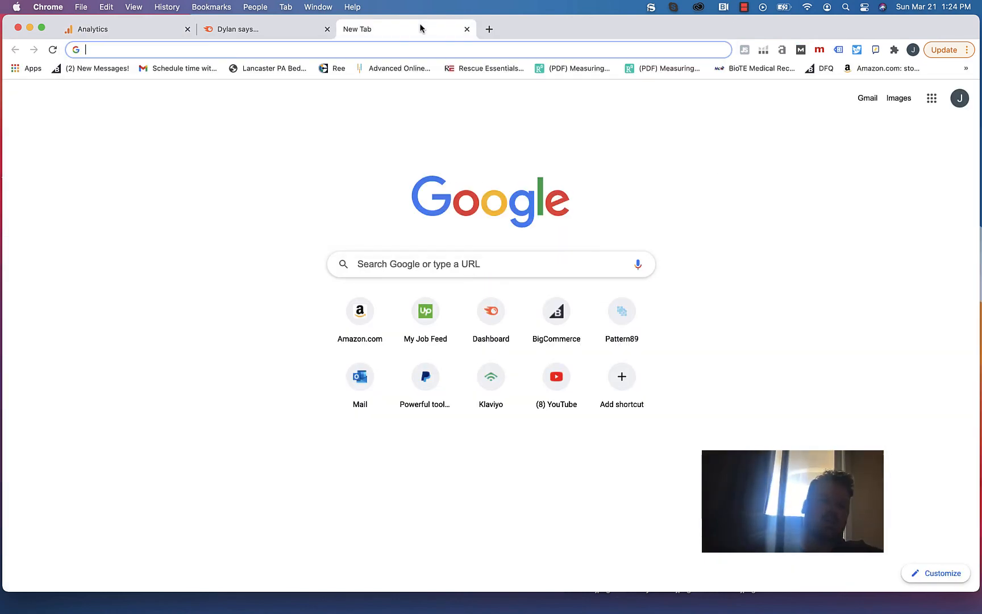
Look up simplycodes.com on SimilarWeb.
type("similarweb.com")
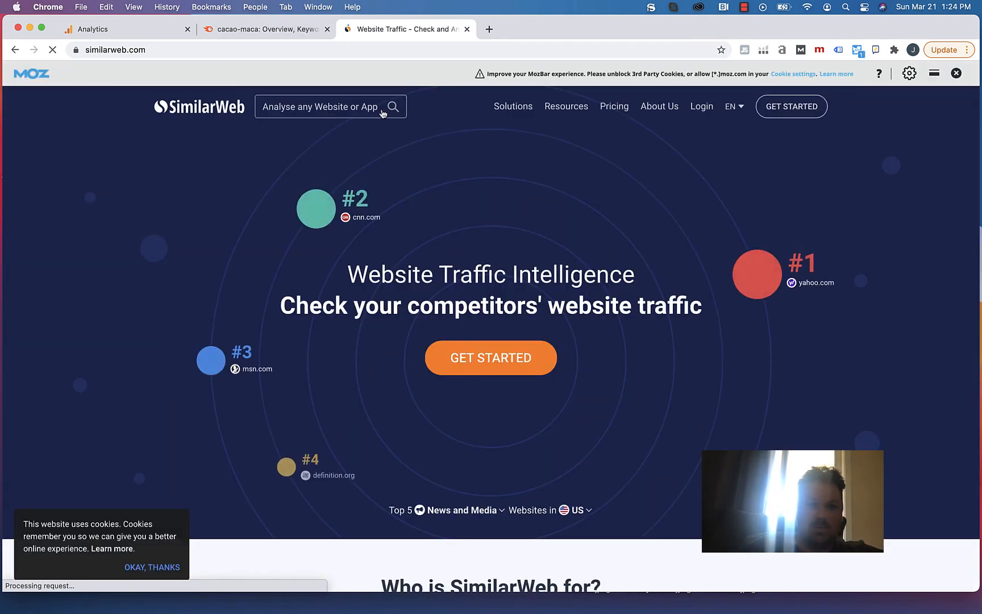
type("simplycodes.com")
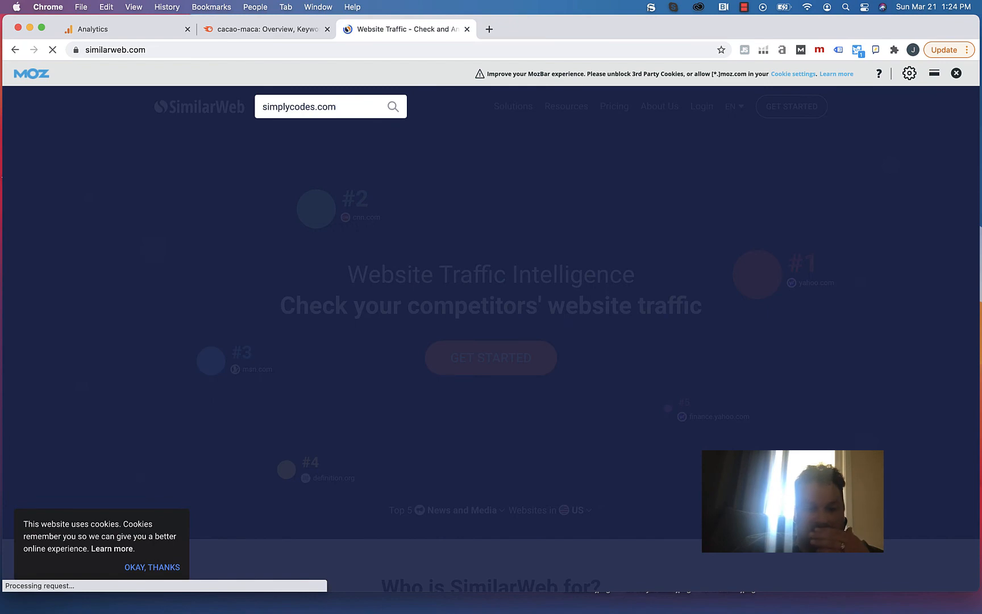
left_click(392, 106)
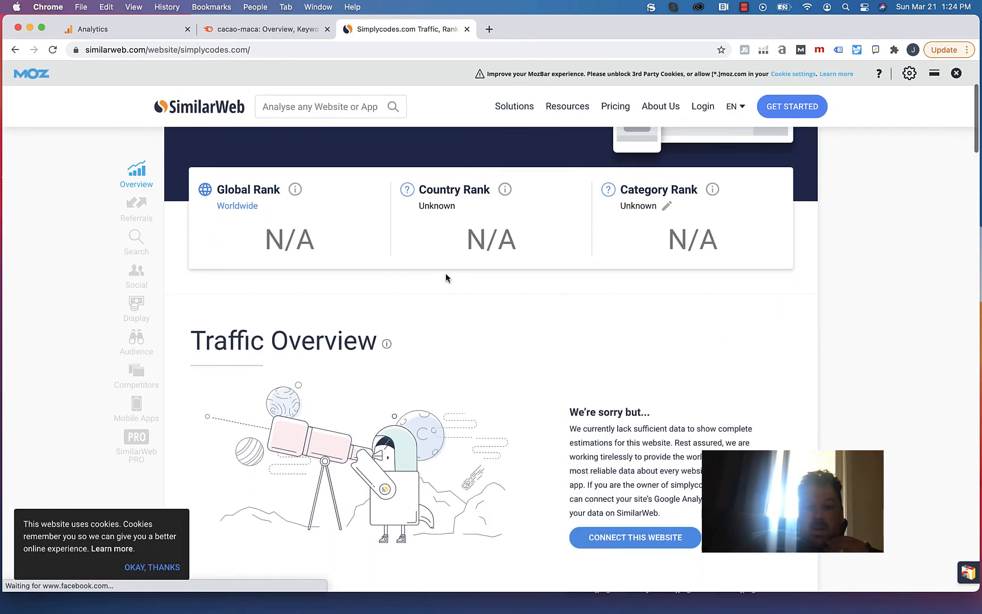
Check the Referrals, PRO and Social sections, find too little data, and switch to Semrush.
left_click(136, 241)
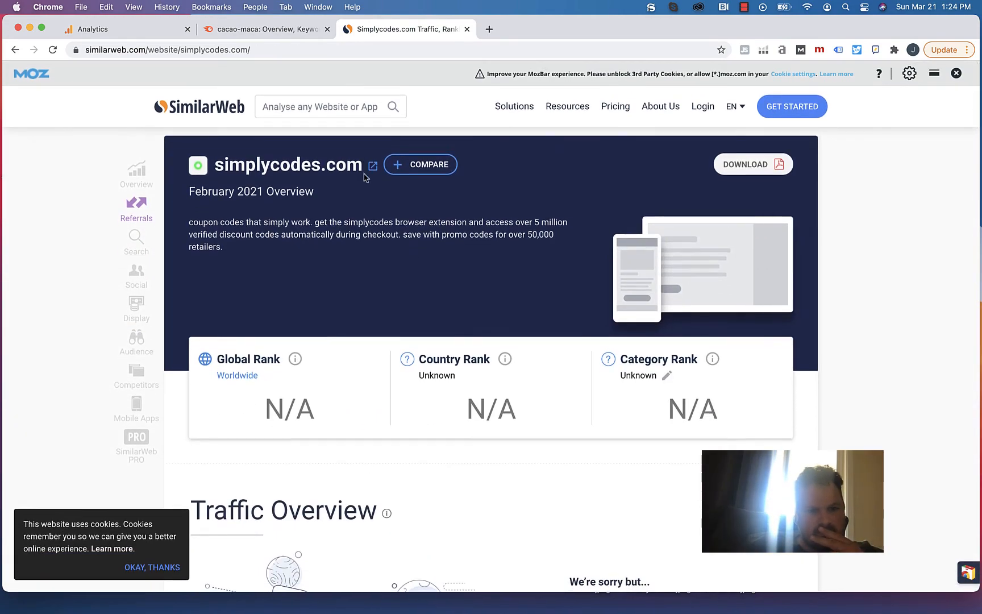
left_click(137, 444)
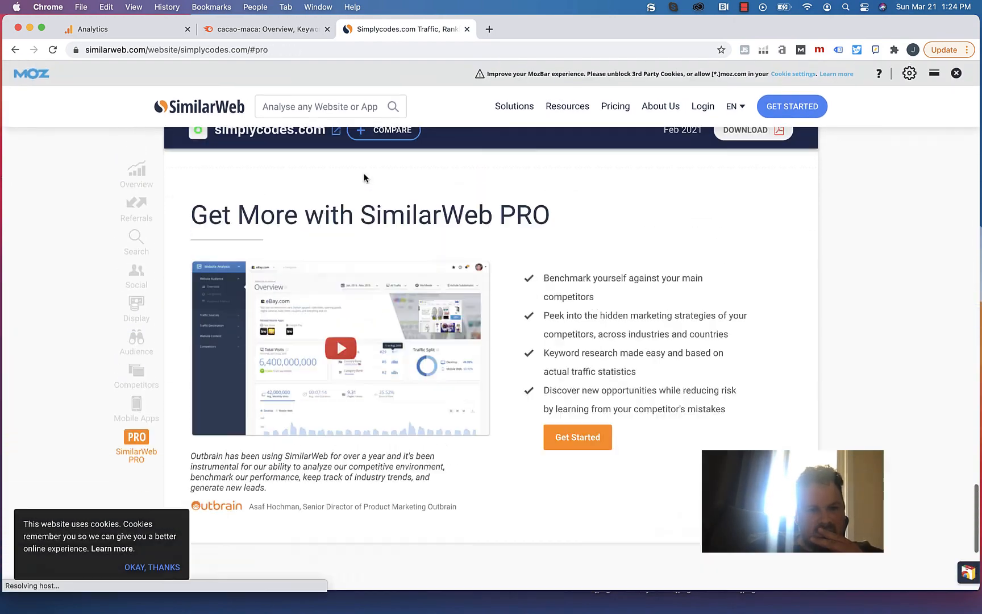
left_click(136, 280)
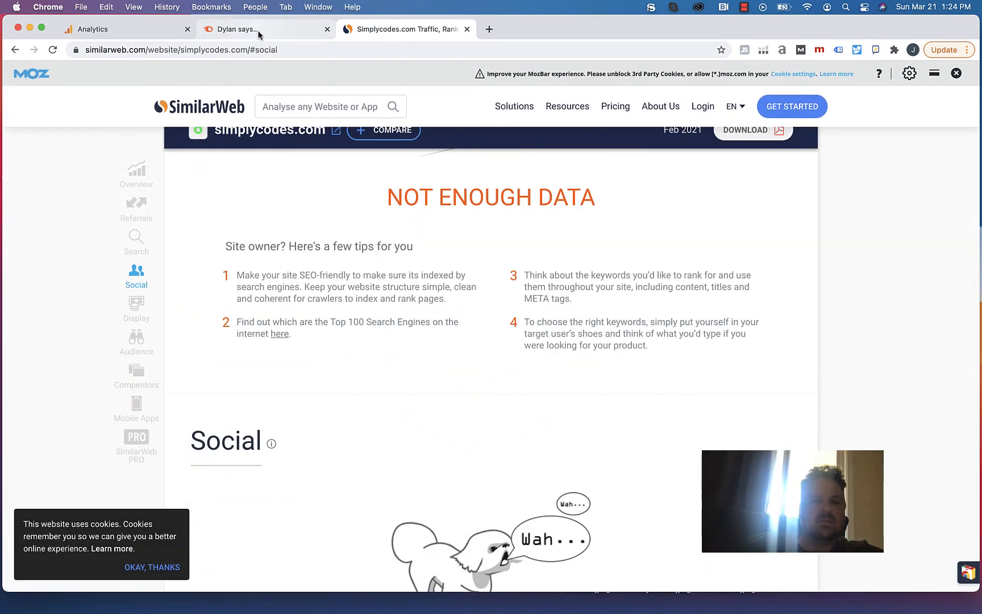
left_click(263, 28)
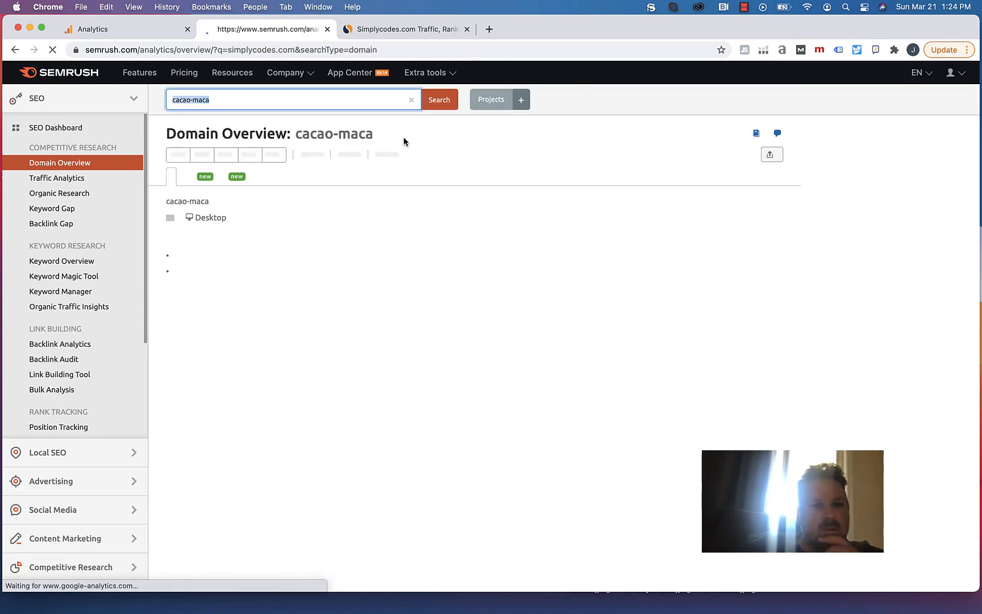
Run the Semrush domain overview for simplycodes.com and scroll to its main organic competitors.
left_click(439, 124)
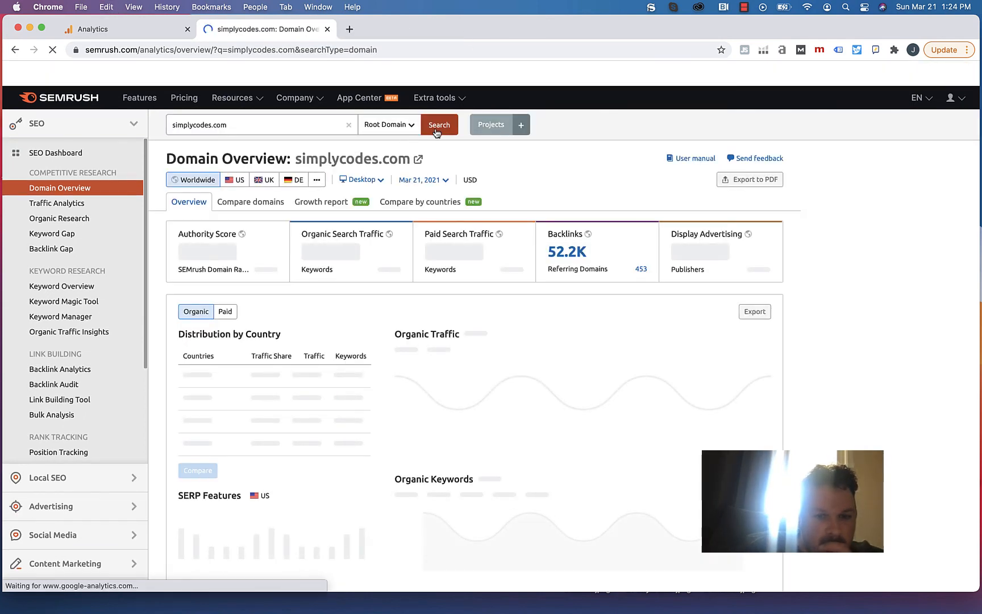
left_click(439, 124)
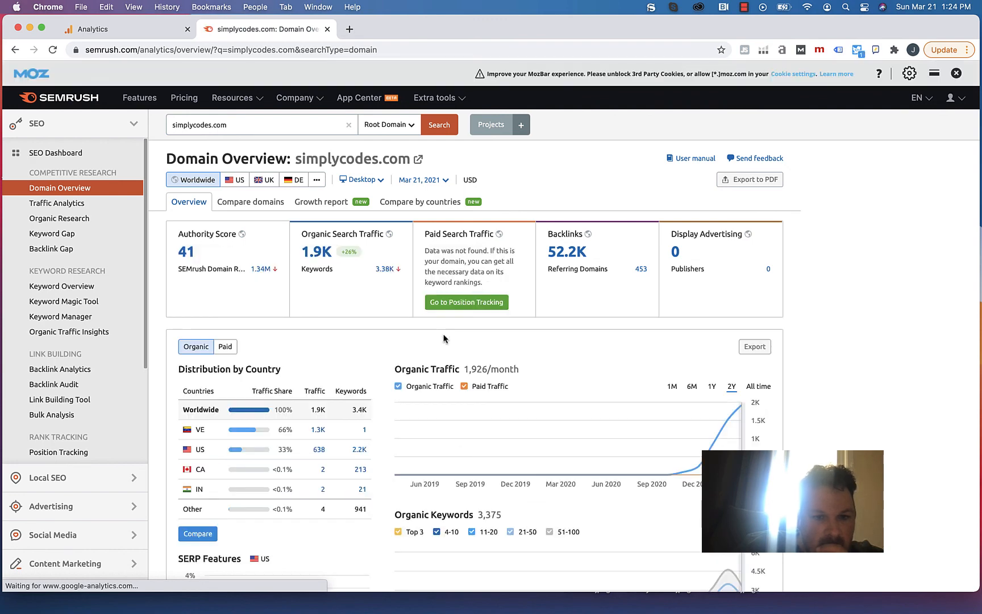
scroll("down", 3)
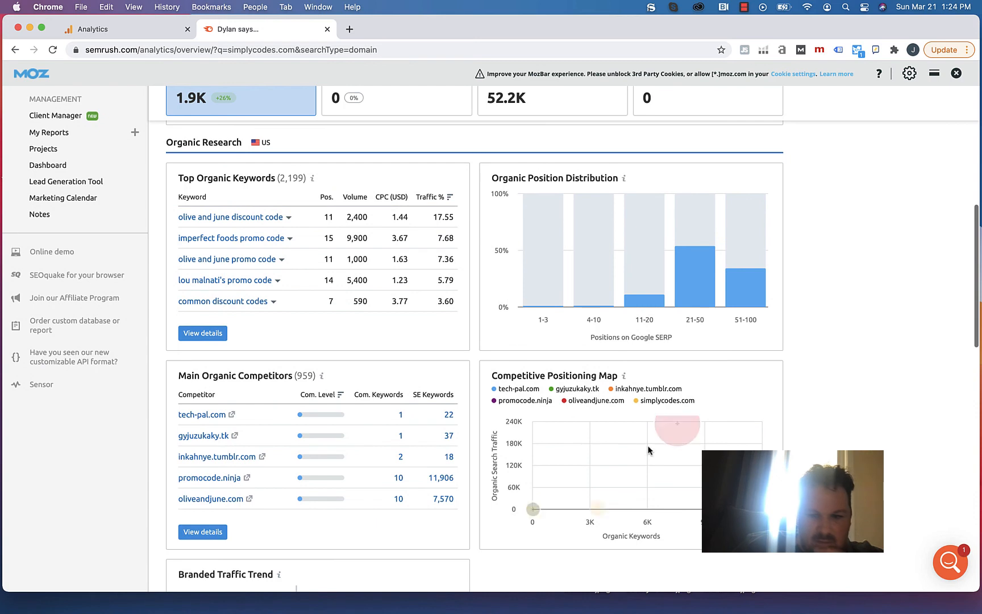
mouse_move(680, 425)
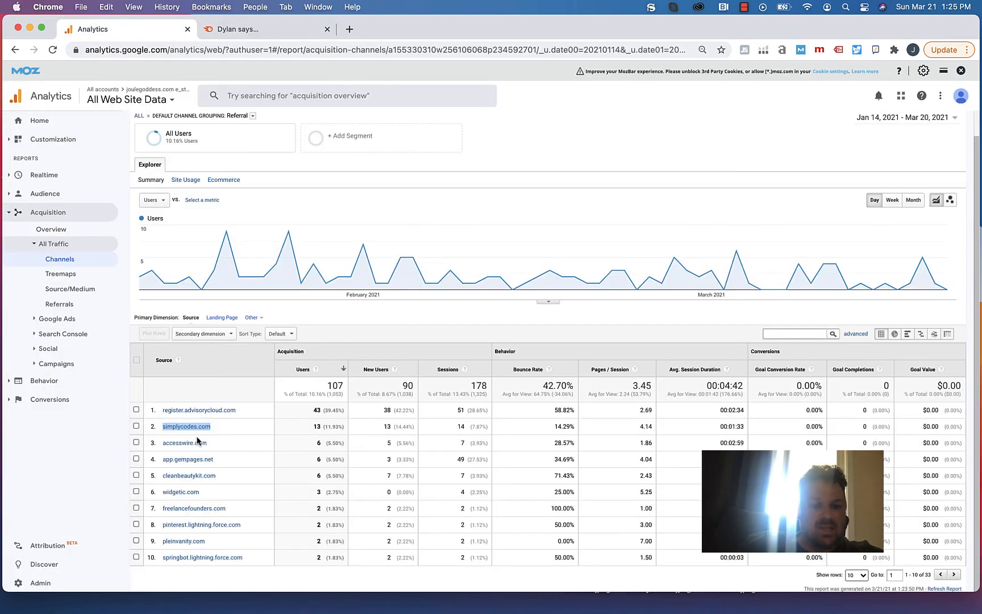
mouse_move(185, 431)
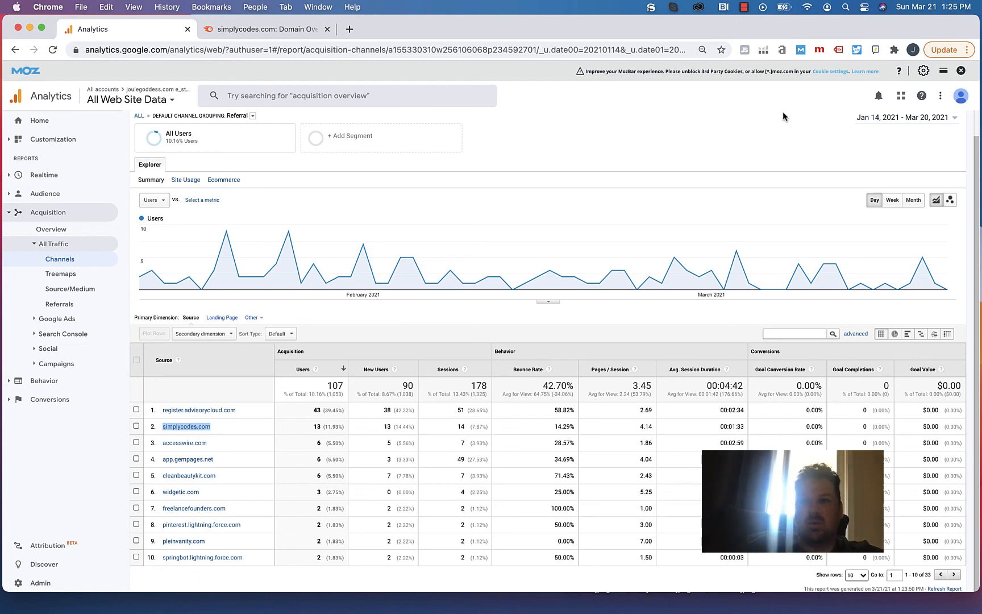
Return to the Analytics referral report for Jan 14 – Mar 20, 2021, where simplycodes.com ranks second.
left_click(743, 7)
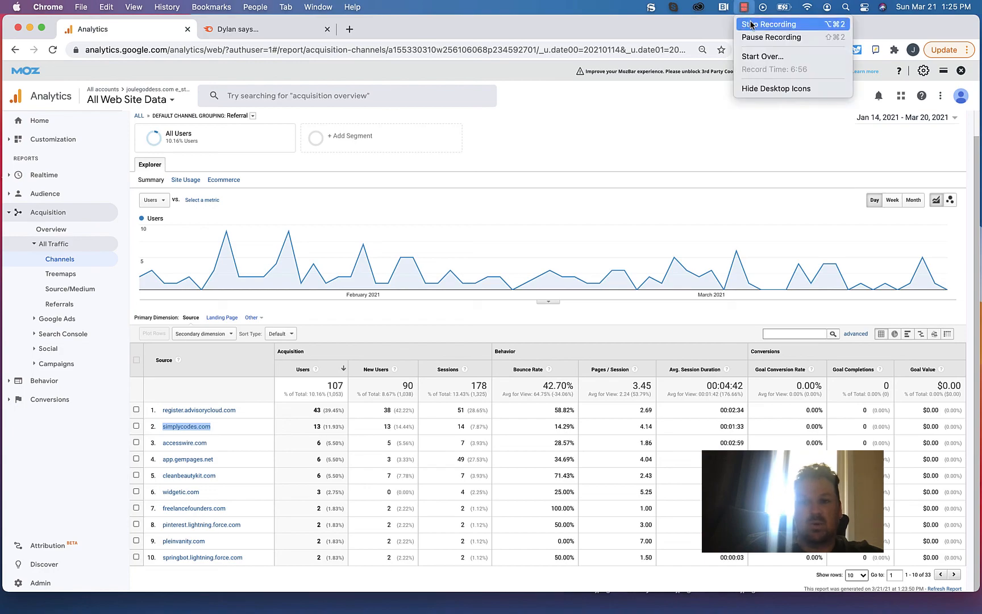